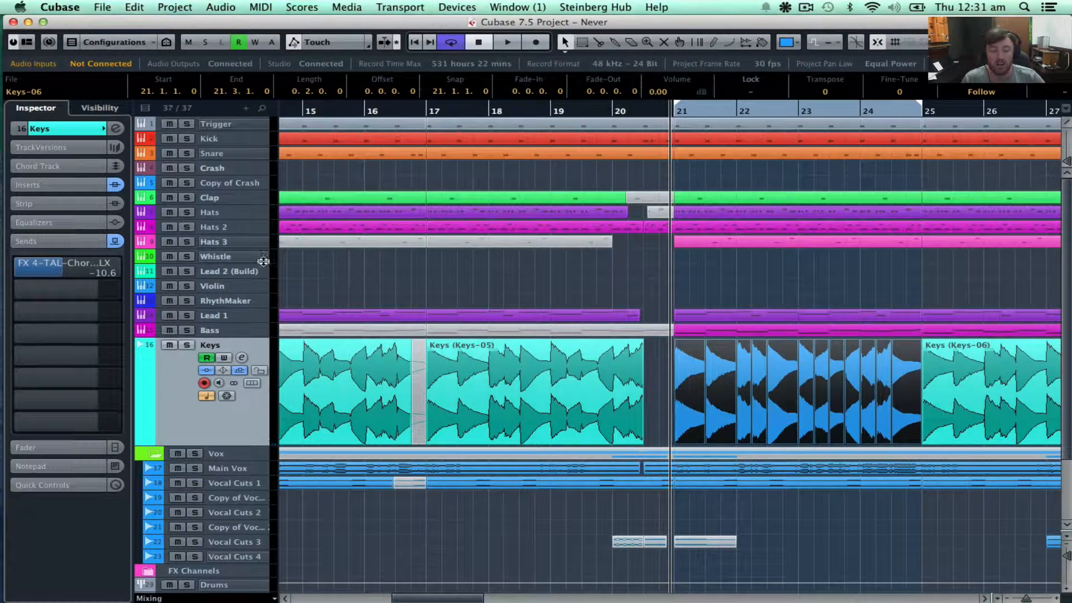
# Solo the Keys track, select its chopped middle events, and play them back
pyautogui.click(687, 393)
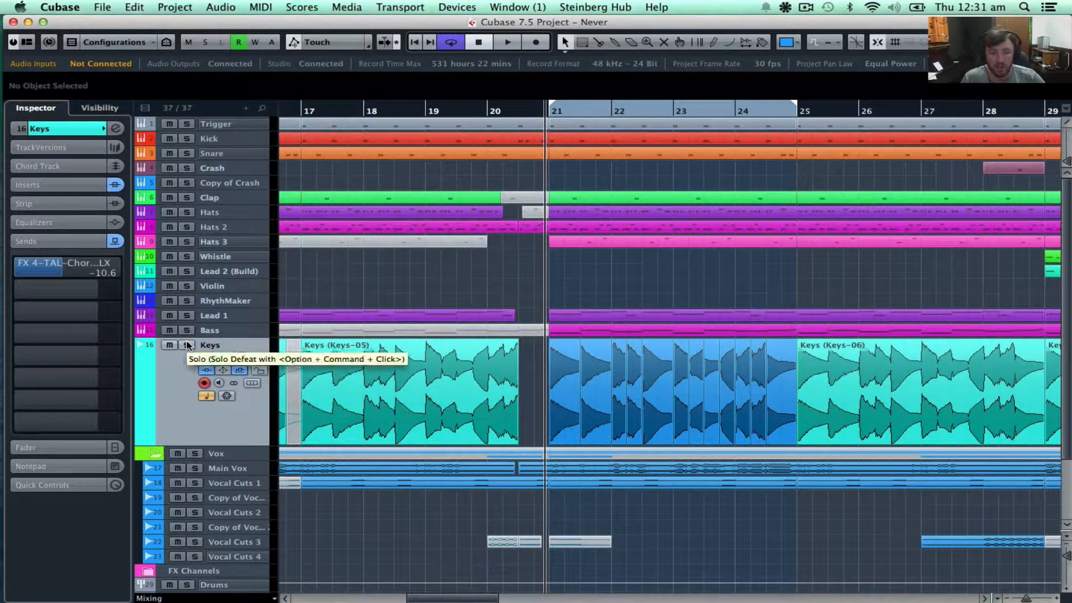
pyautogui.click(186, 344)
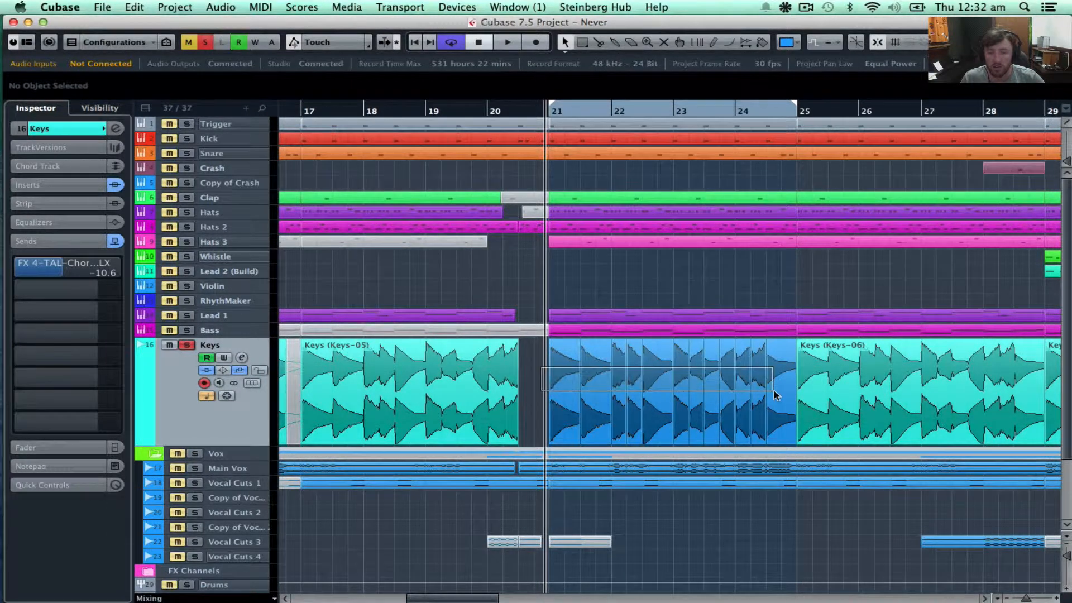
pyautogui.click(657, 393)
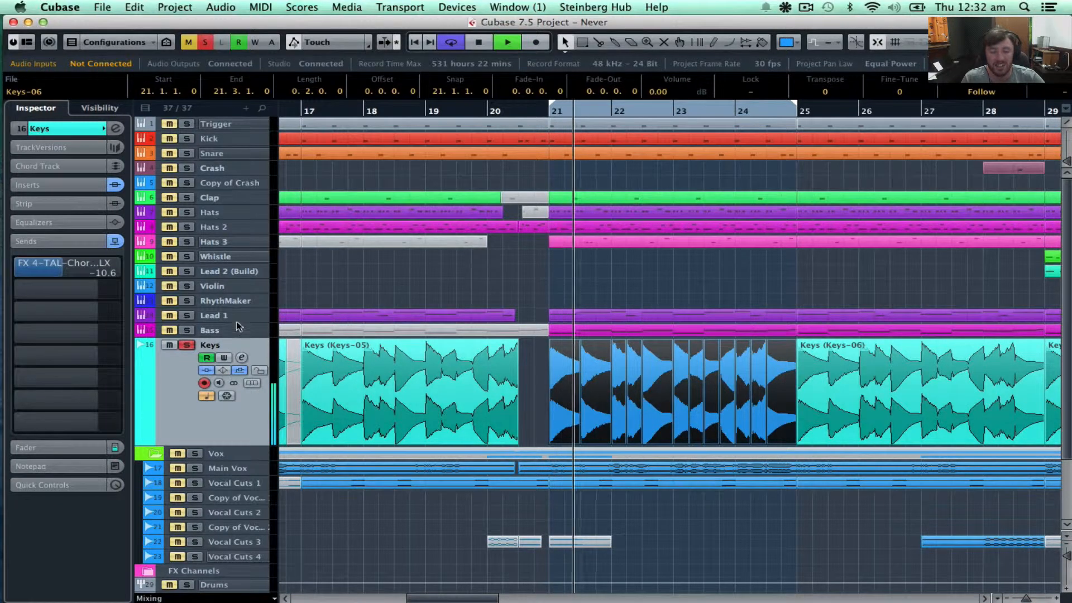
pyautogui.moveTo(236, 316)
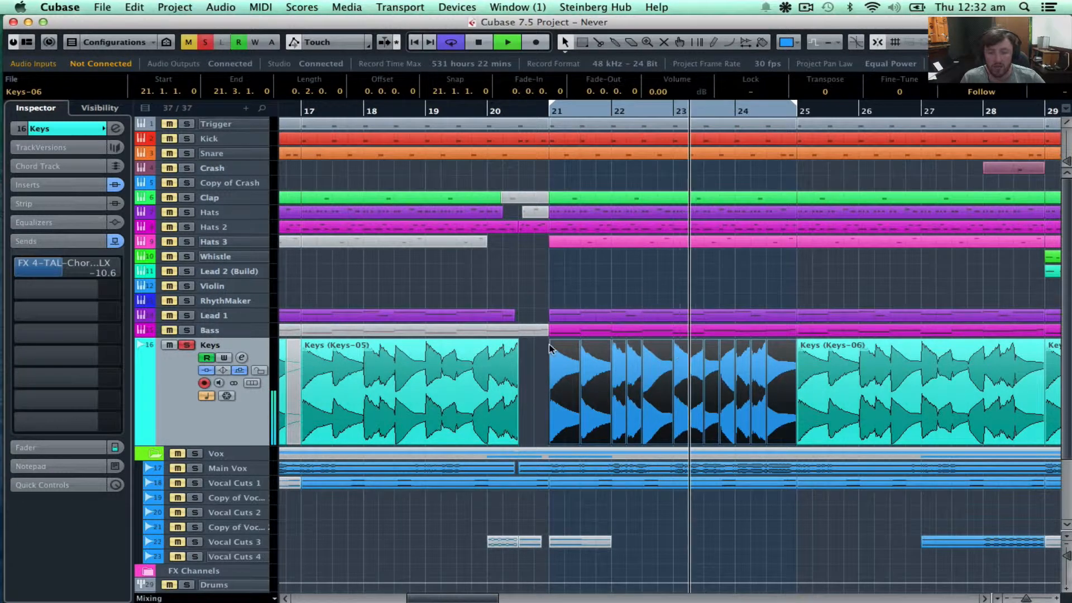
pyautogui.click(593, 387)
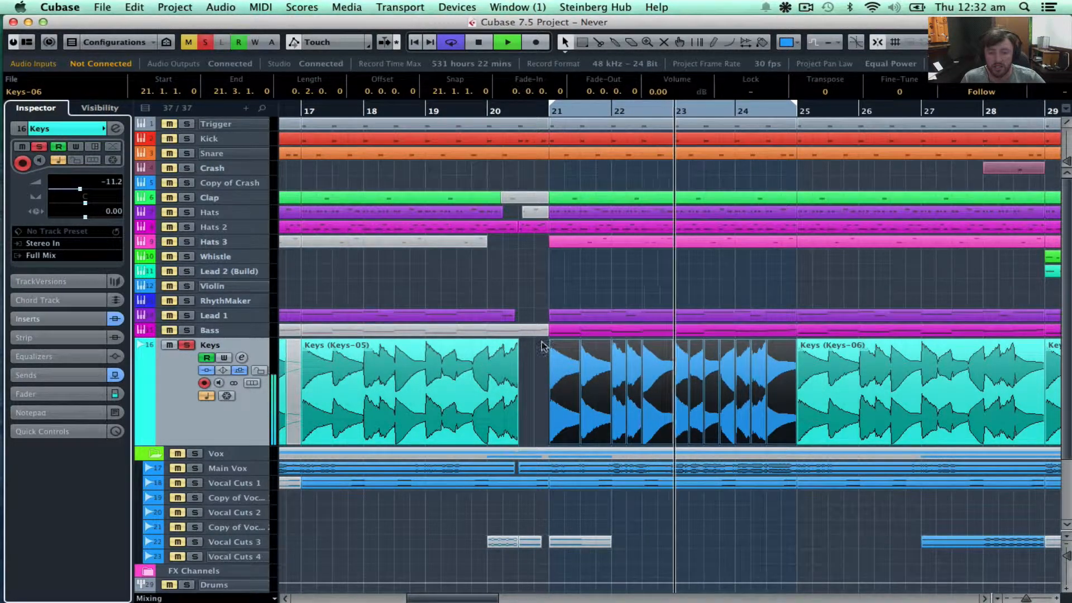
pyautogui.click(691, 376)
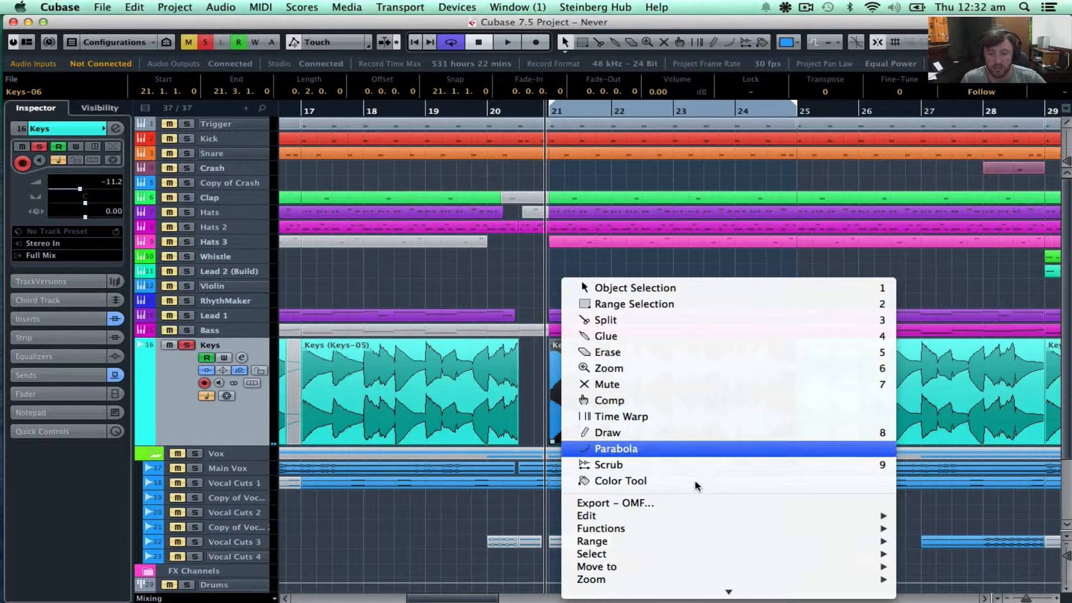
pyautogui.moveTo(585, 314)
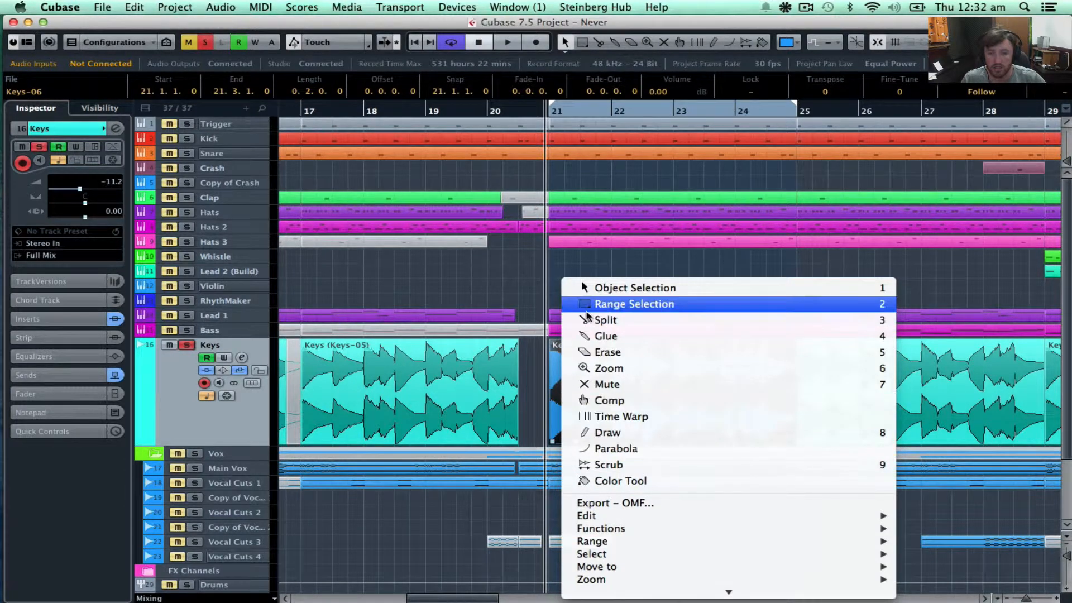
pyautogui.moveTo(554, 280)
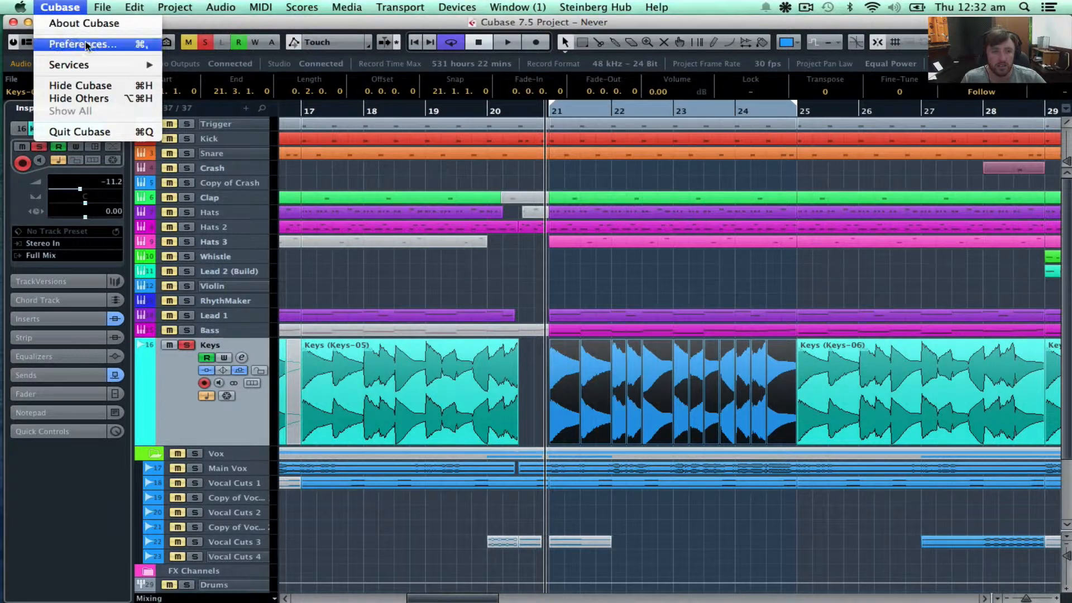
pyautogui.click(83, 44)
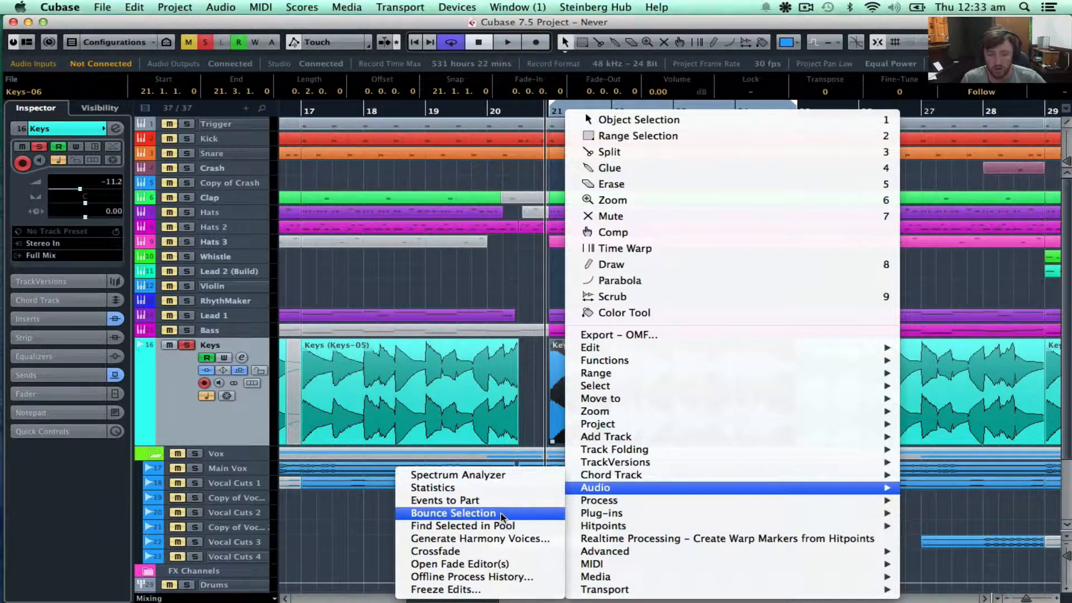
# Bounce the selected Keys slices and replace the originals with the bounced event
pyautogui.click(452, 513)
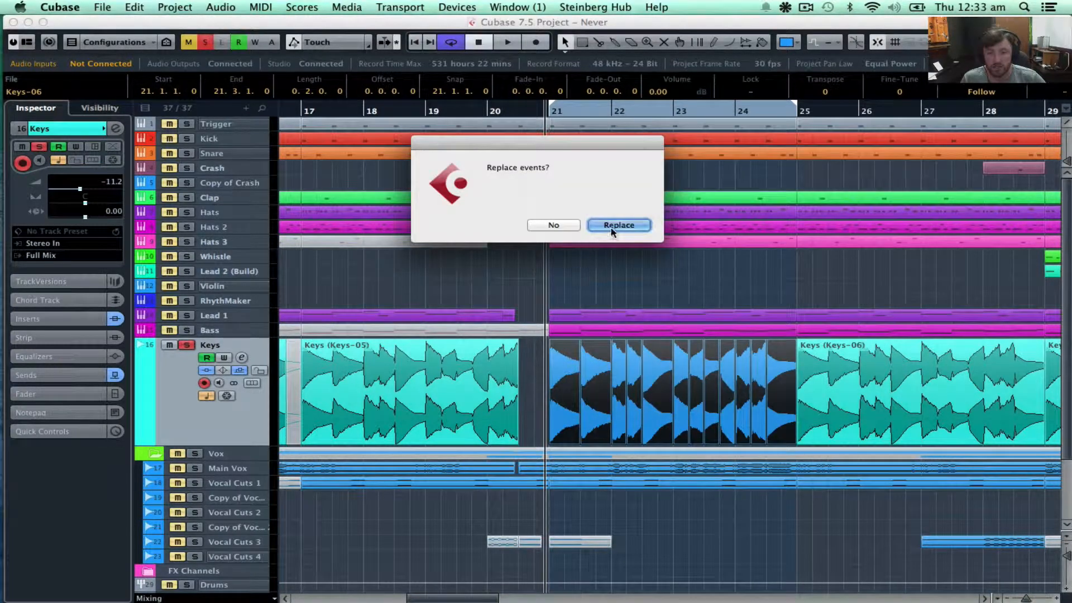
pyautogui.click(618, 225)
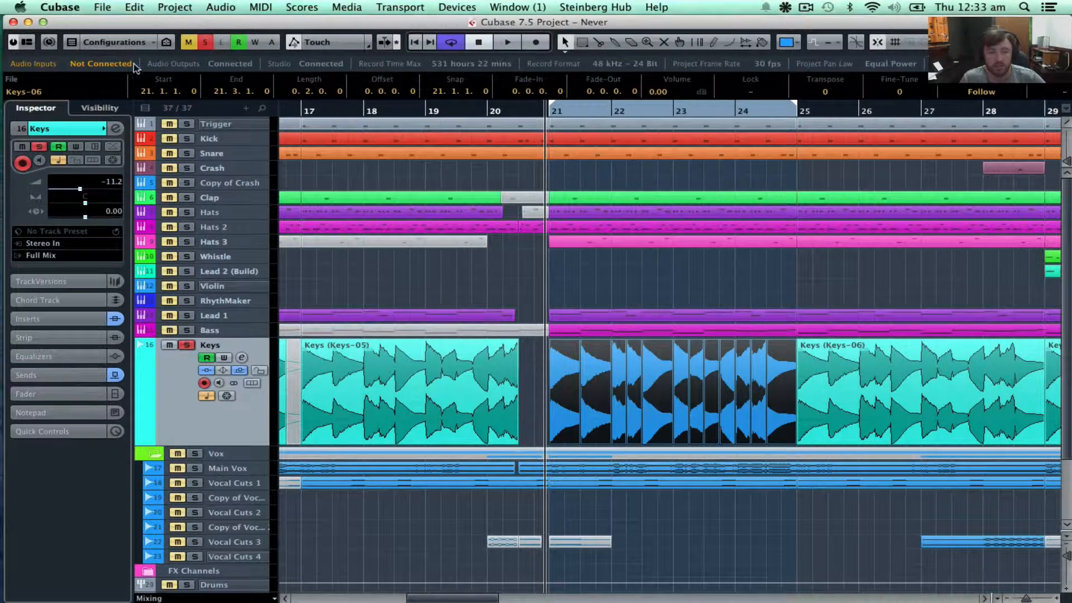
# Open the Key Commands settings from the File menu
pyautogui.click(102, 7)
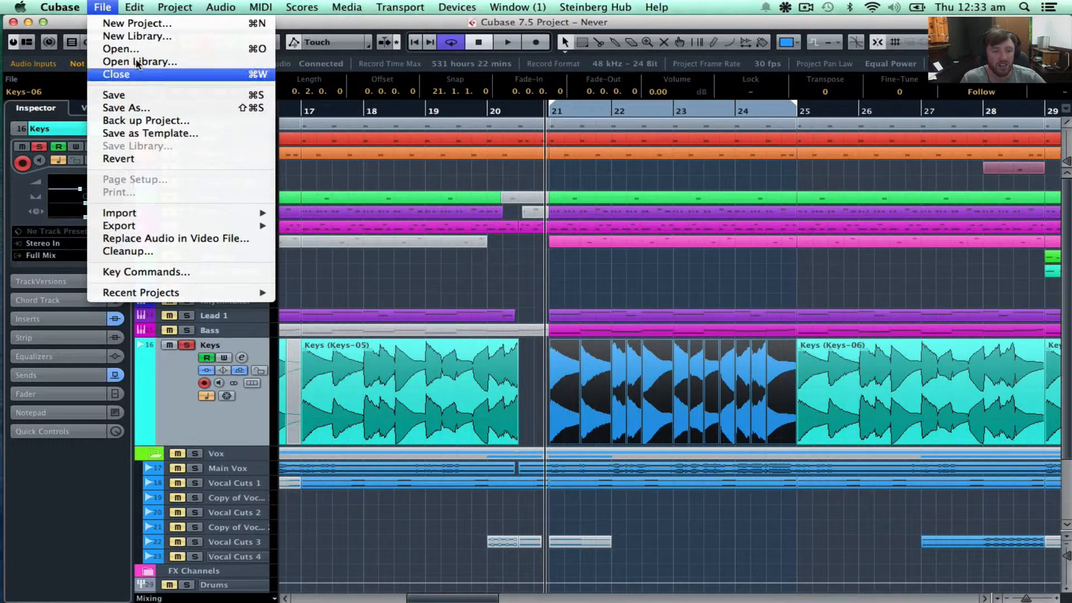
pyautogui.moveTo(127, 251)
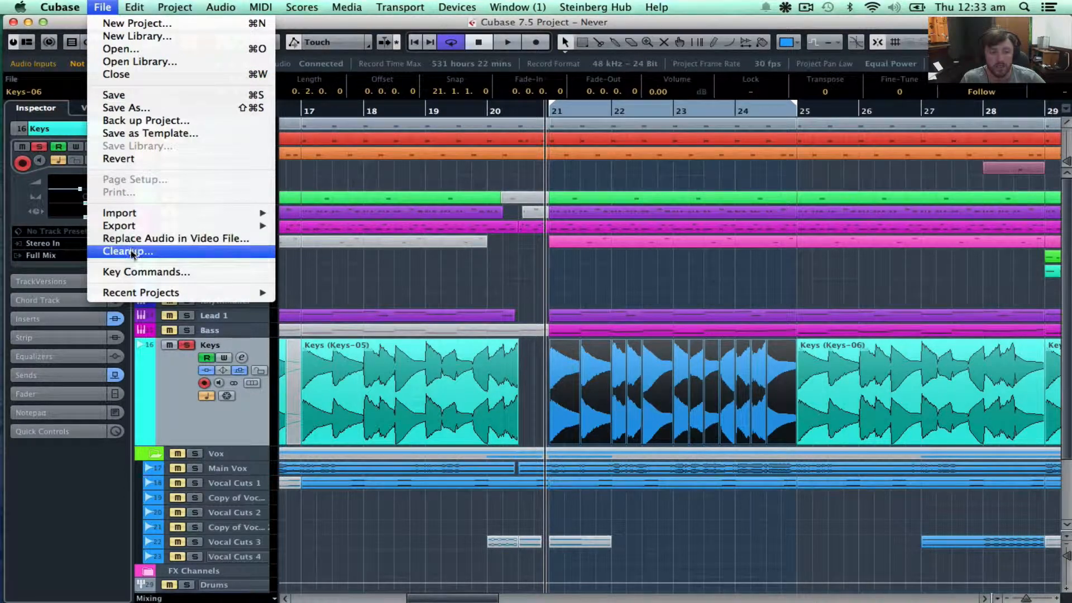
pyautogui.click(146, 271)
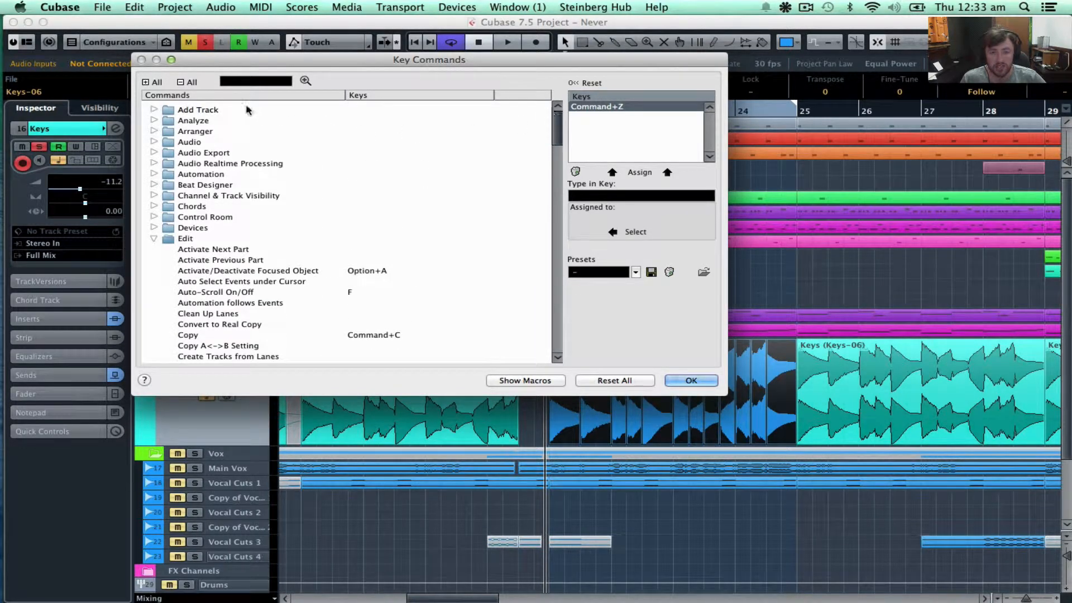
# Search key commands for 'bounce' and select Bounce in the Audio folder
pyautogui.click(256, 80)
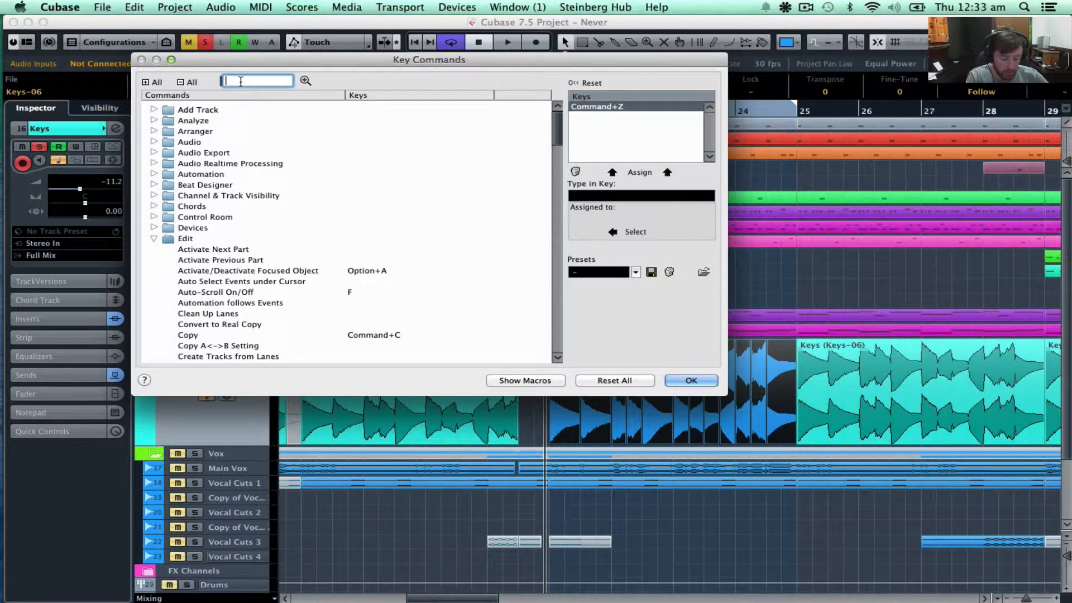
pyautogui.write('bounce')
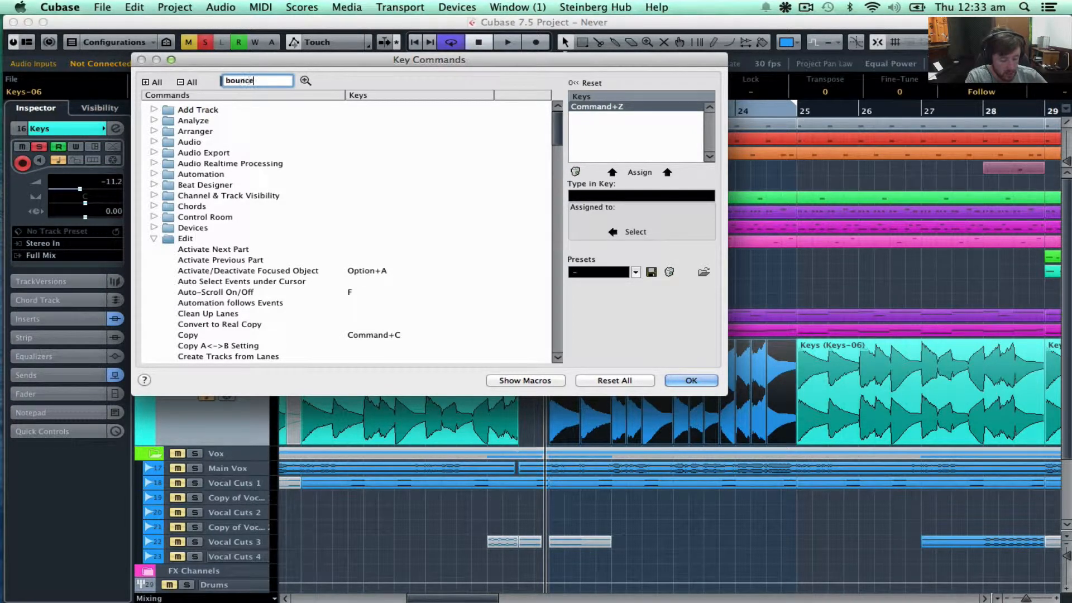
pyautogui.click(305, 80)
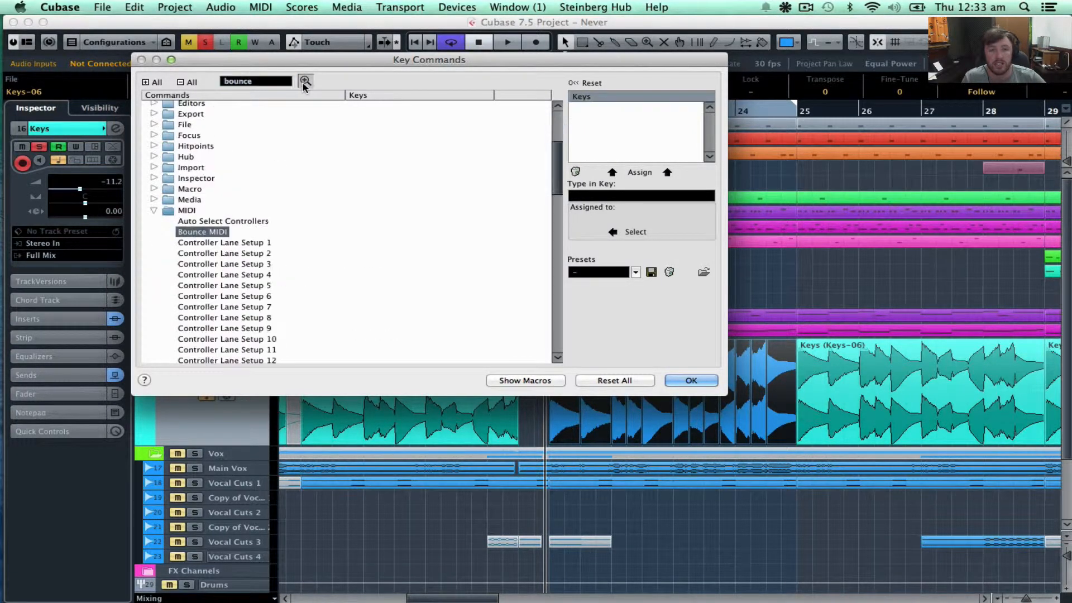
pyautogui.click(305, 81)
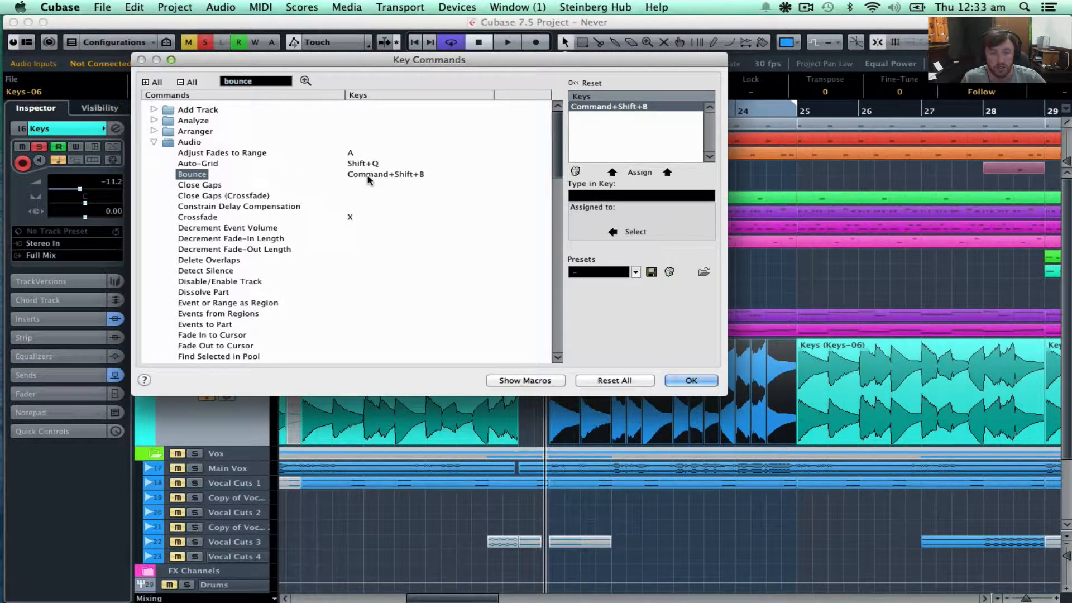
pyautogui.click(223, 195)
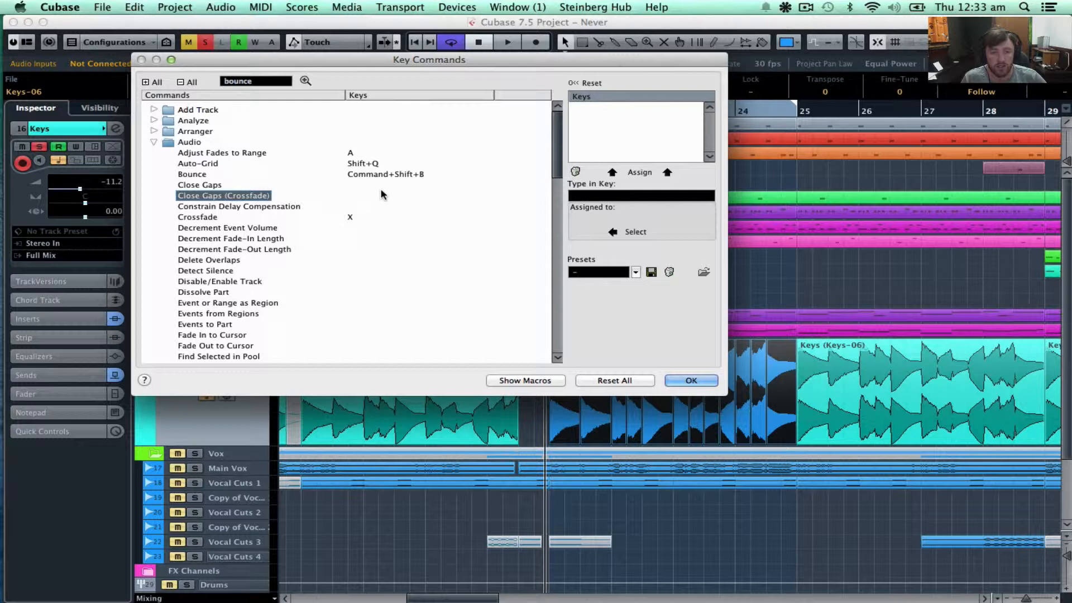
pyautogui.click(192, 174)
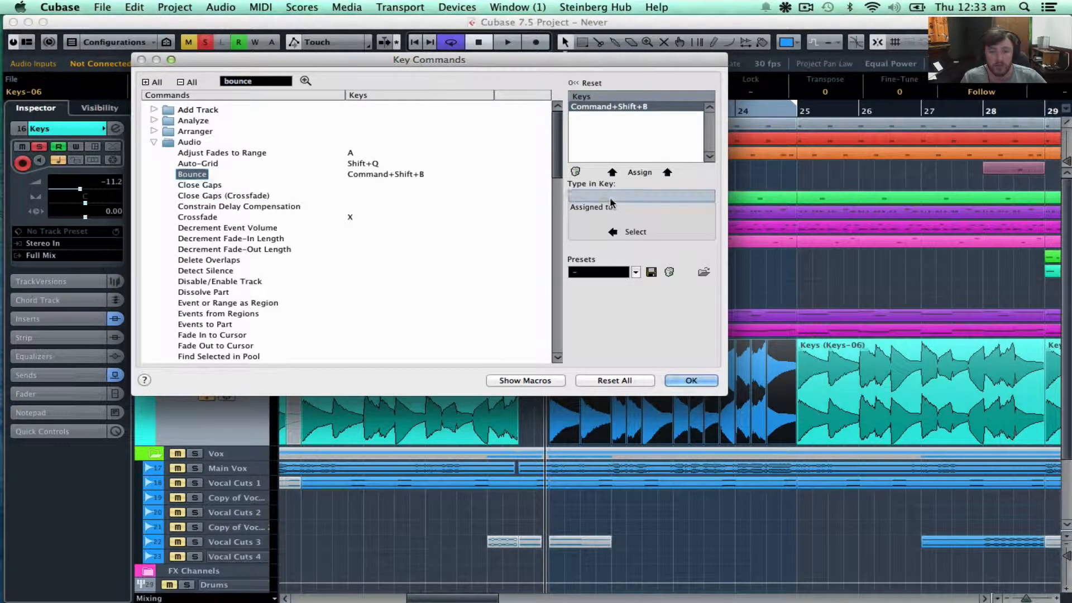
# Assign Cmd+Shift+B to Bounce and close Key Commands
pyautogui.click(640, 196)
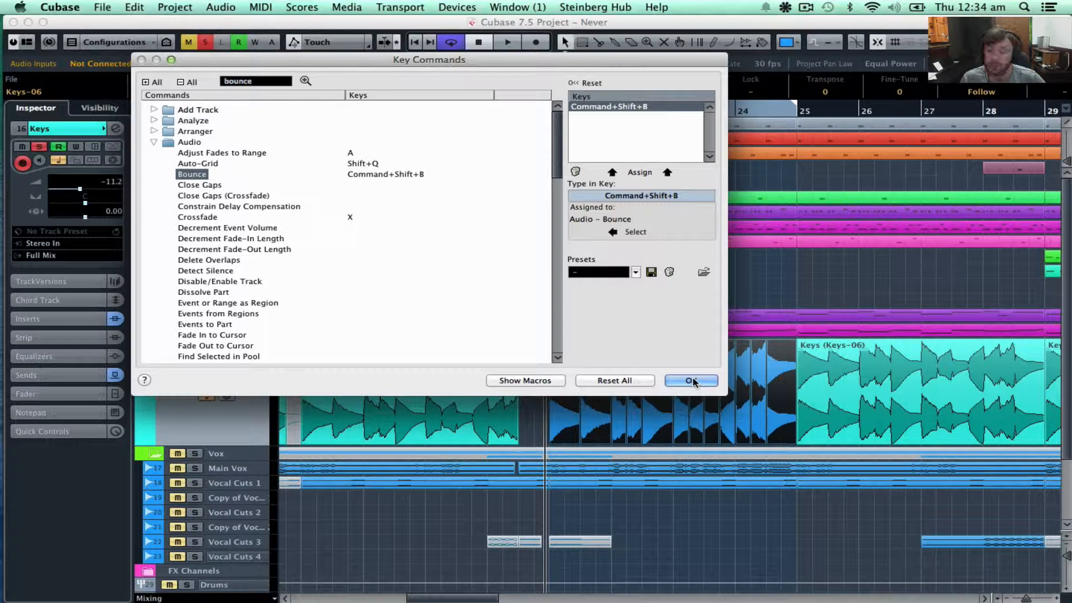
pyautogui.click(691, 380)
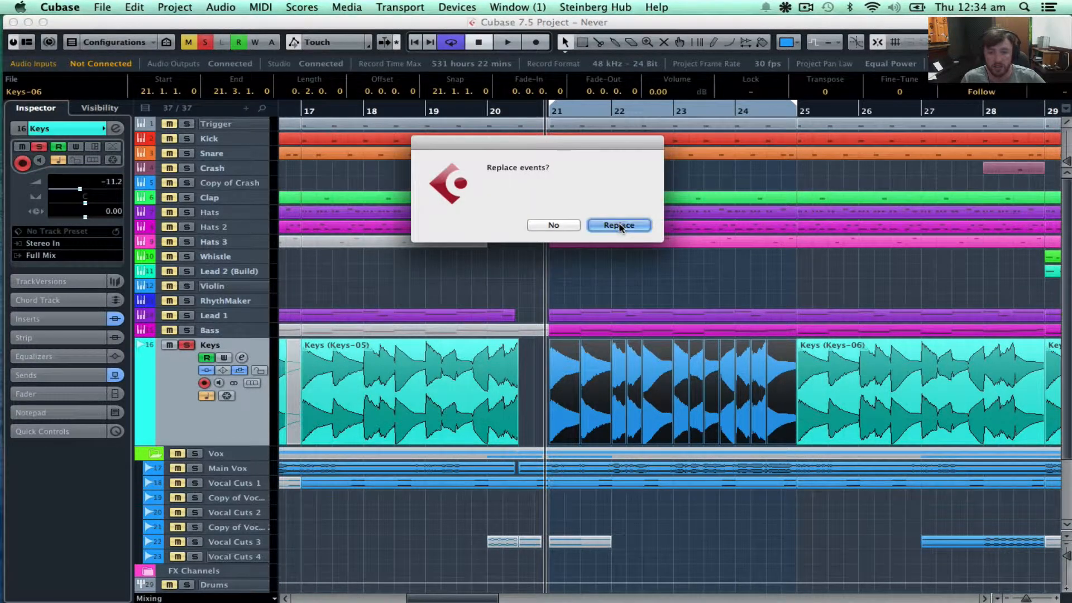
# Confirm Replace so the bar 21–25 slices become one bounced Keys-16 event
pyautogui.click(617, 225)
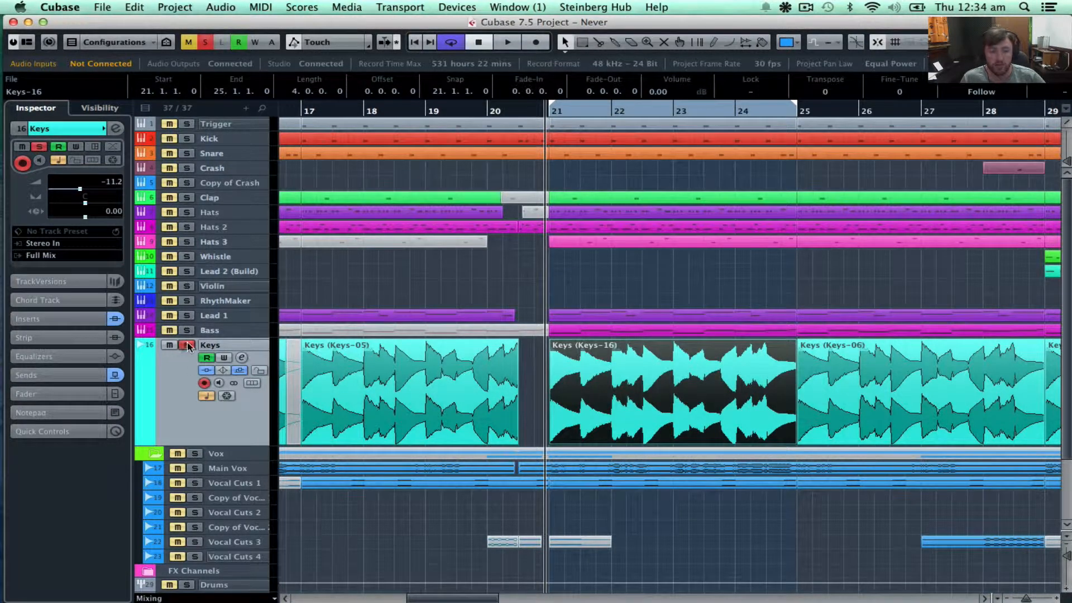
pyautogui.moveTo(188, 345)
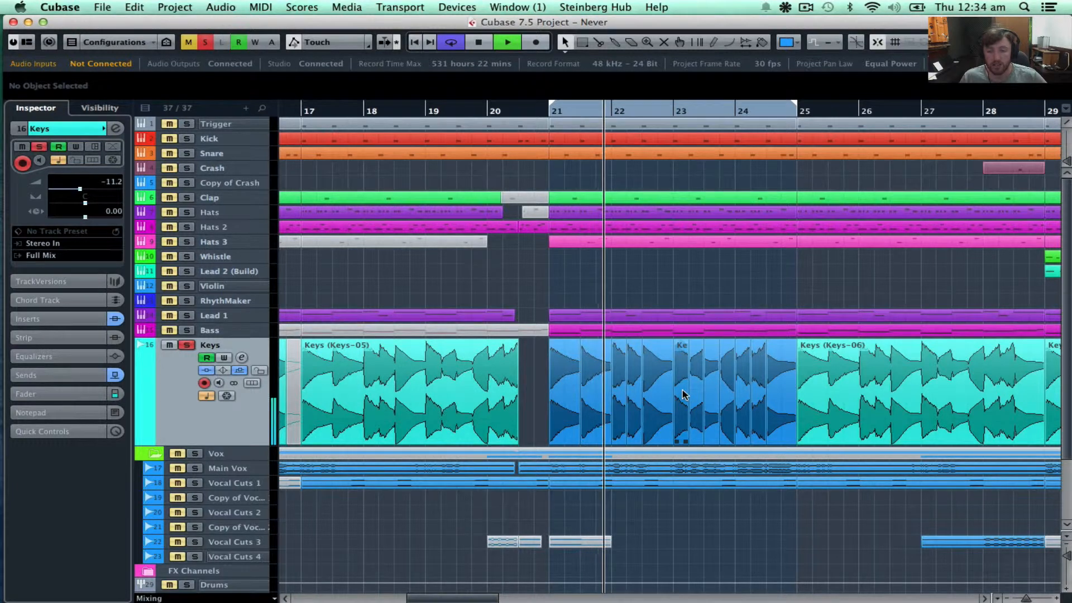
# Reverse the short Keys event at bar 23 via Process > Reverse and Cmd+Shift+R
pyautogui.click(680, 393)
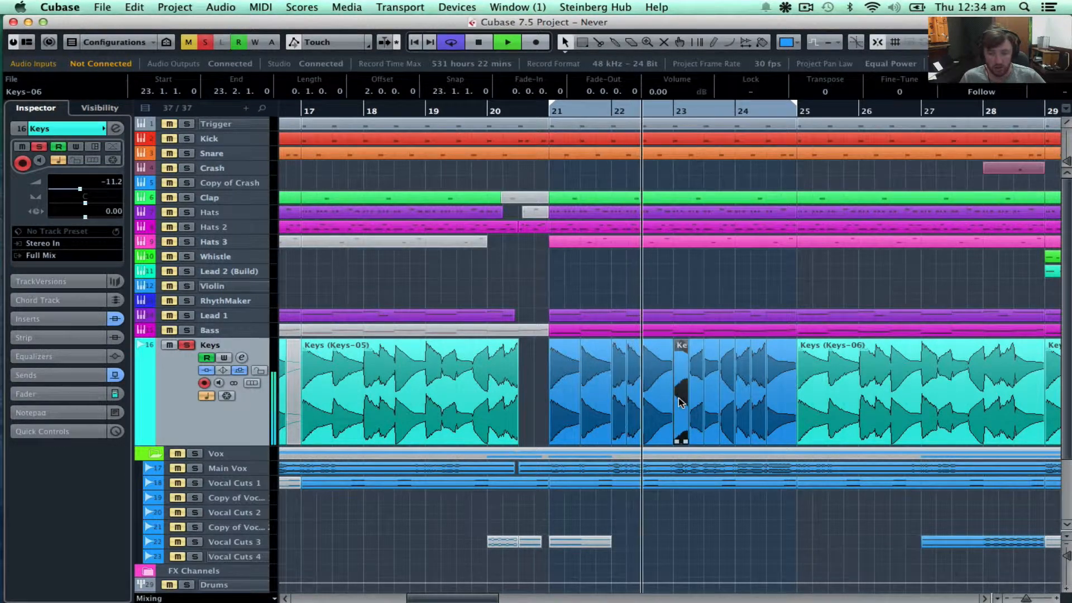
pyautogui.rightClick(680, 393)
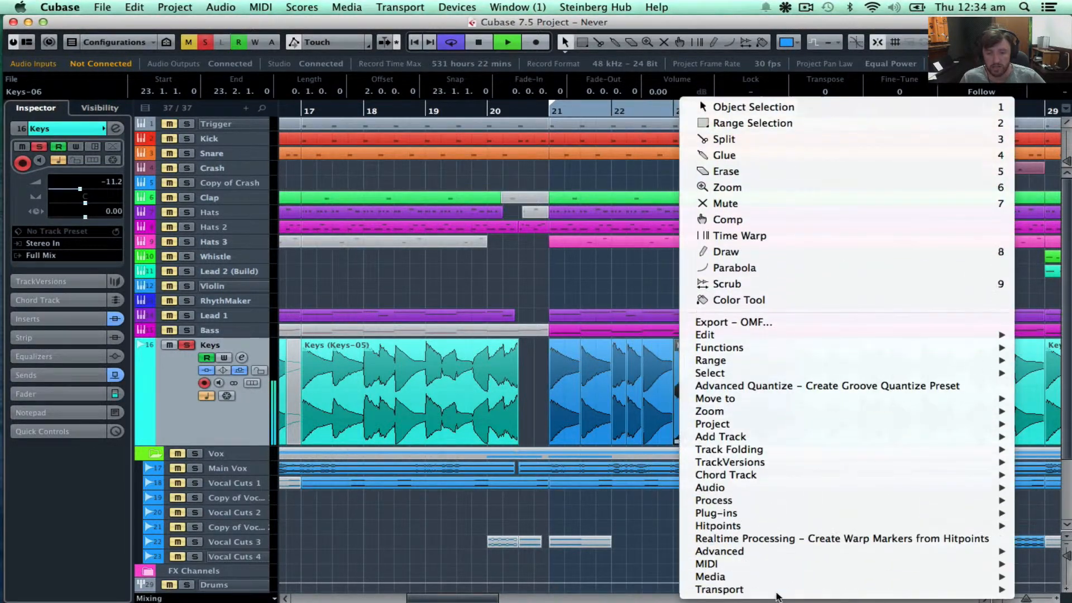
pyautogui.moveTo(709, 488)
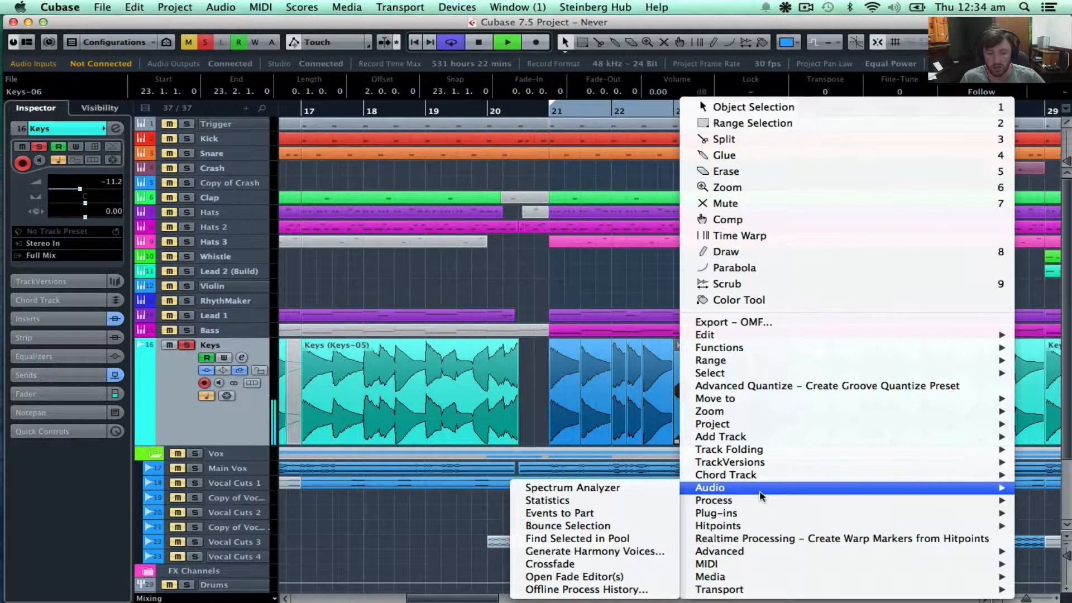
pyautogui.moveTo(713, 499)
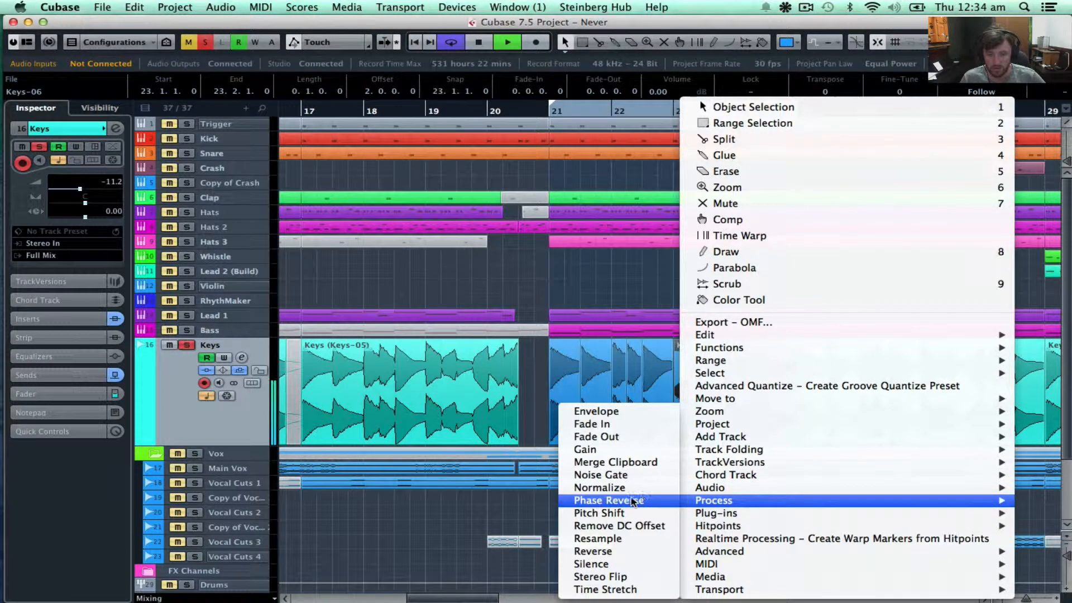
pyautogui.moveTo(593, 551)
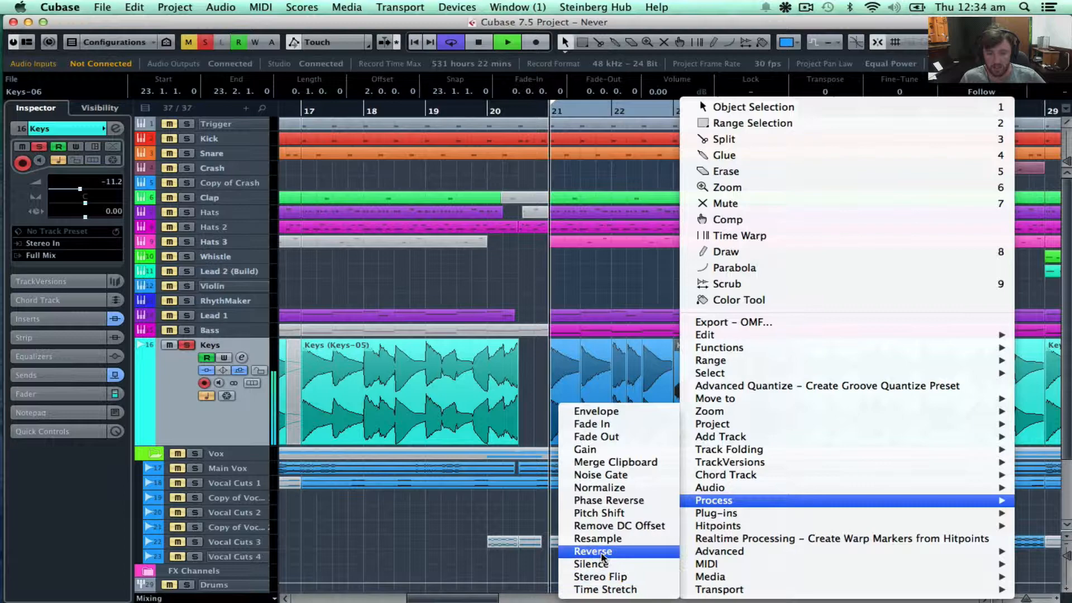
pyautogui.click(592, 551)
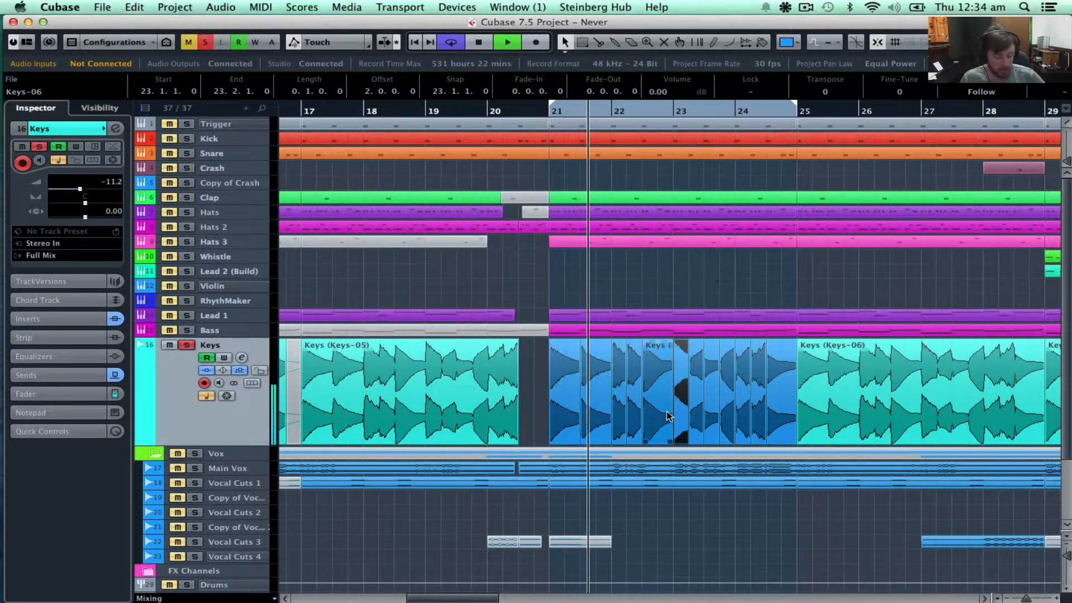
pyautogui.press('cmd+shift+r')
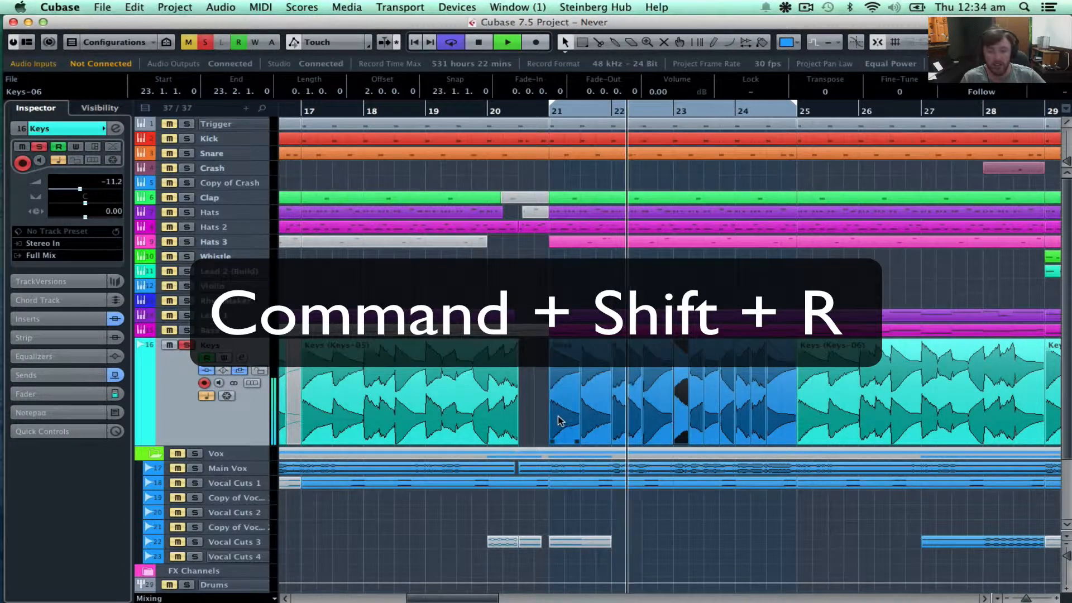
pyautogui.press('cmd+shift+r')
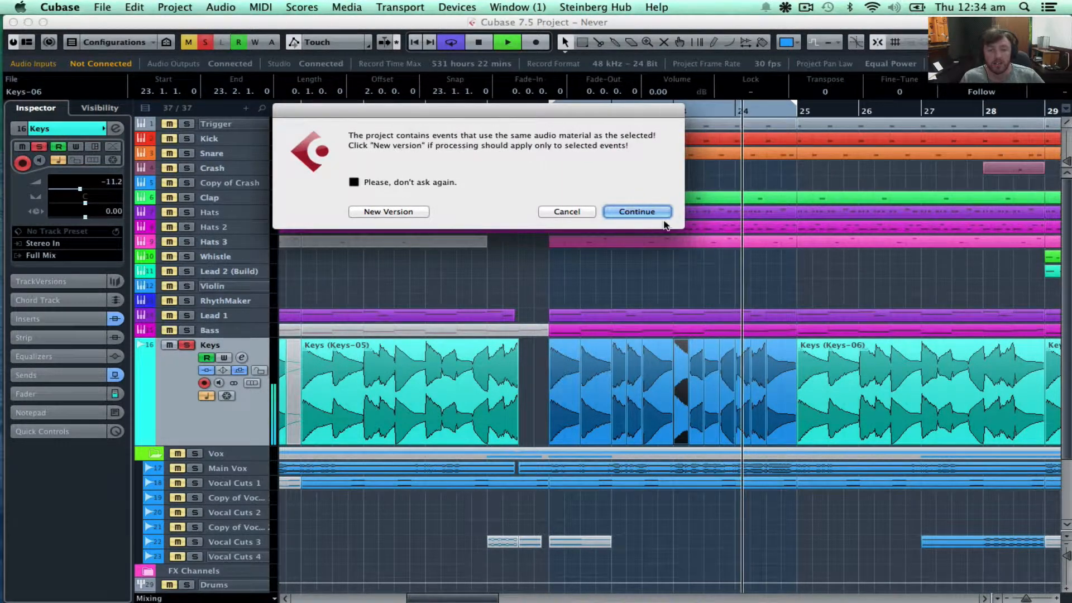
# Choose Continue in both shared audio material warnings
pyautogui.click(636, 211)
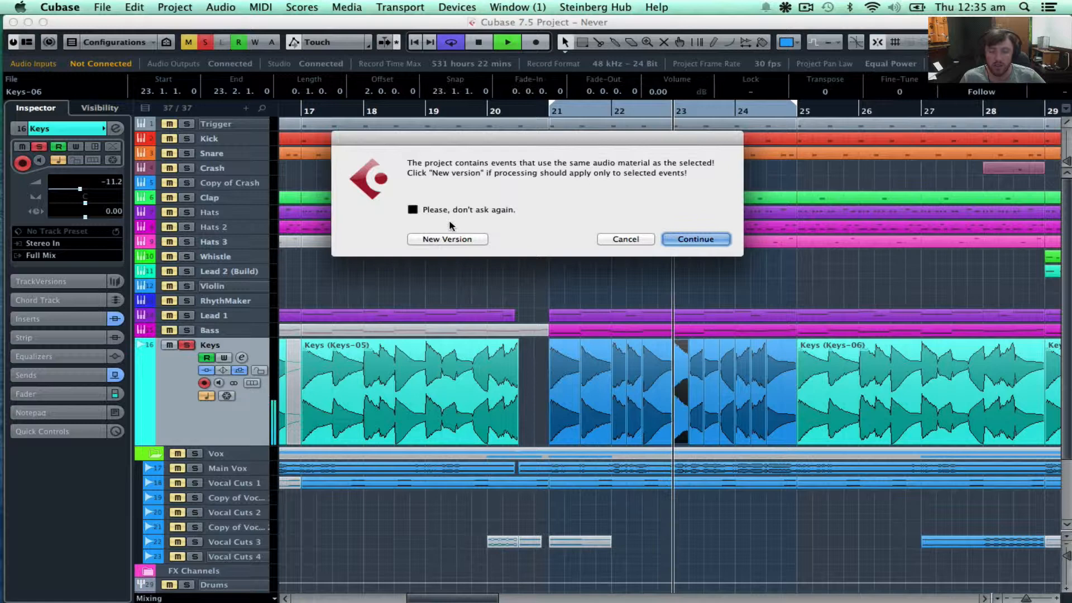
pyautogui.click(695, 238)
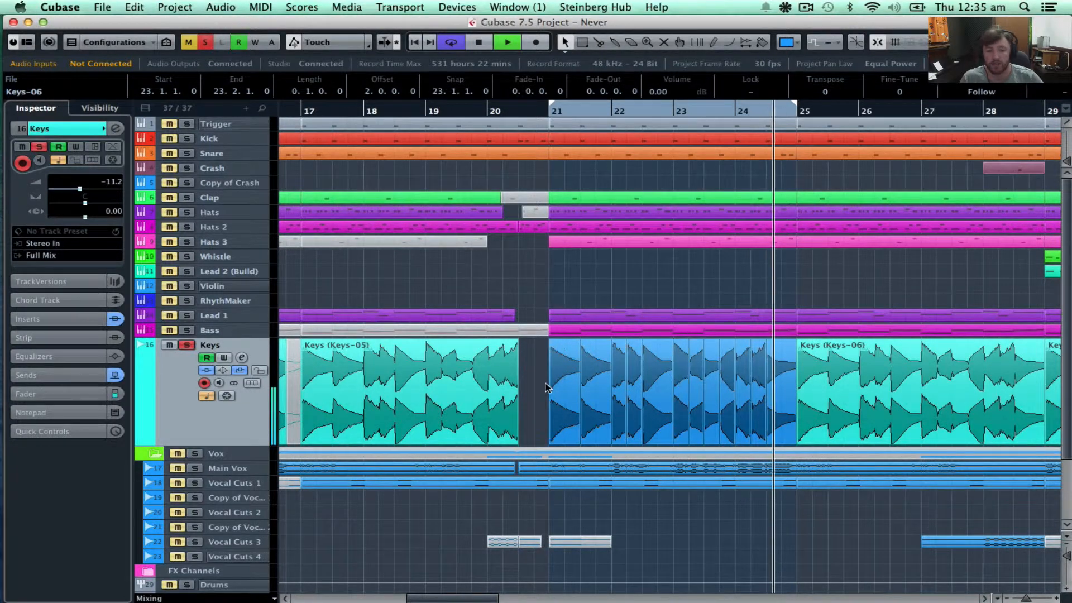
# Bounce the bar 21 Keys range into the single clip Keys-17 and play it back
pyautogui.click(670, 390)
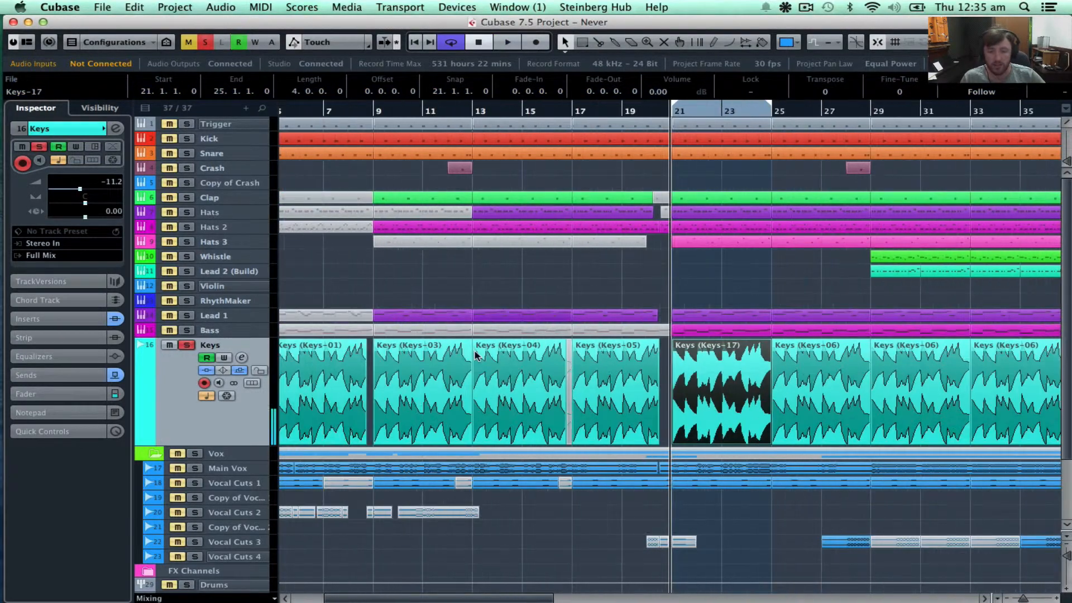
pyautogui.click(507, 42)
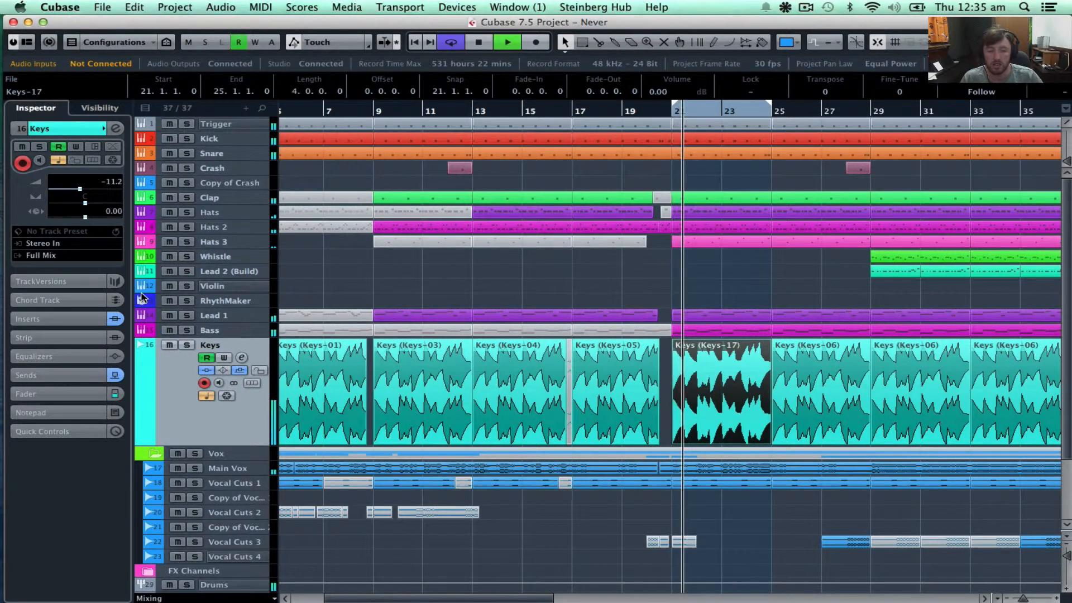
pyautogui.moveTo(259, 124)
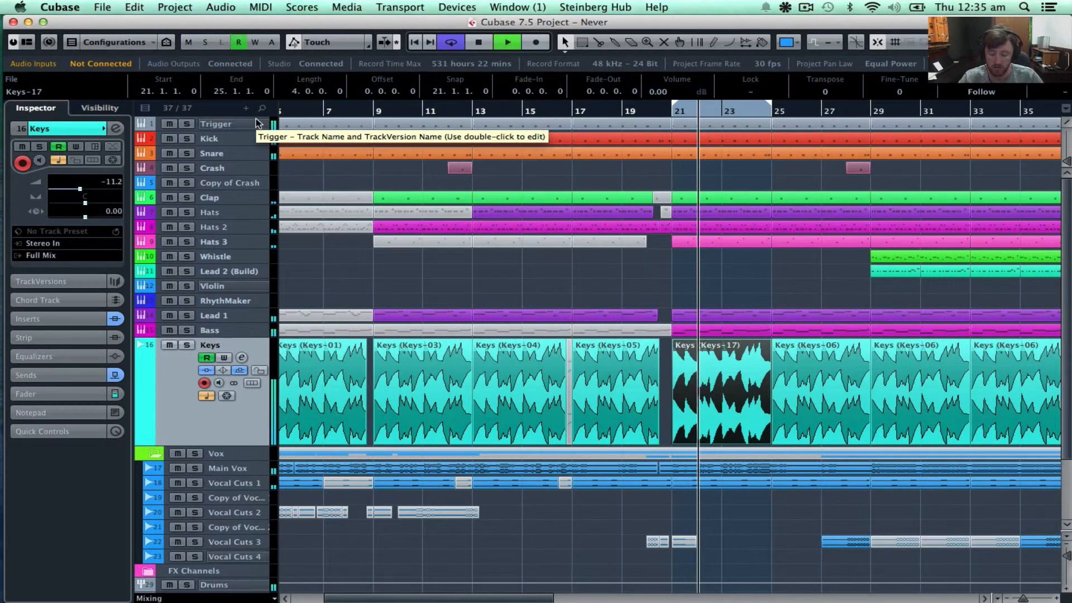